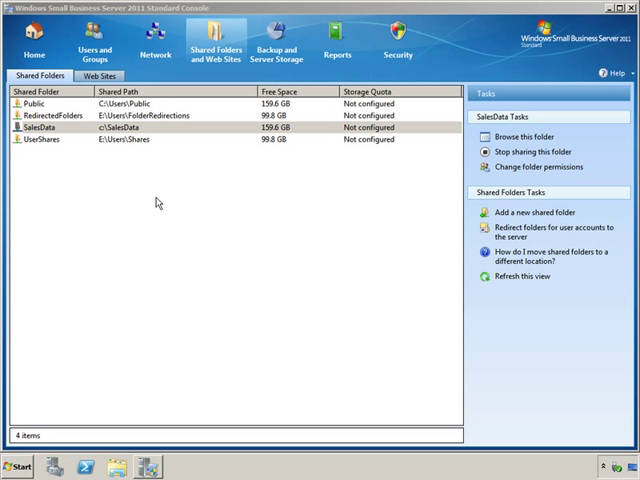
{"action": "mouse_move", "coordinate": [319, 217]}
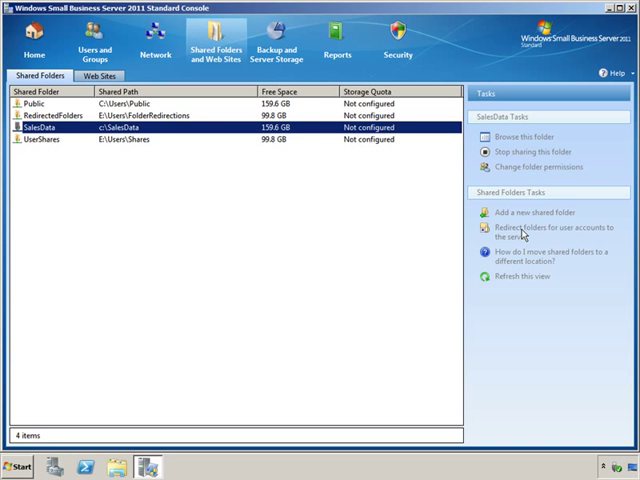
Step: Open Folder Redirection Properties, with Desktop and Documents marked for redirection
{"action": "left_click", "coordinate": [539, 232]}
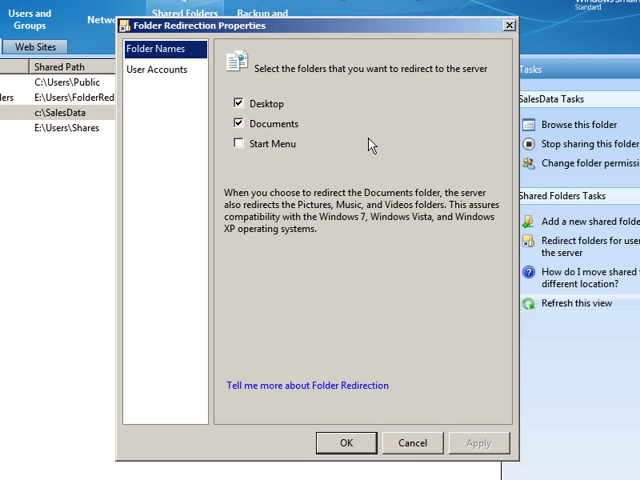
{"action": "mouse_move", "coordinate": [320, 133]}
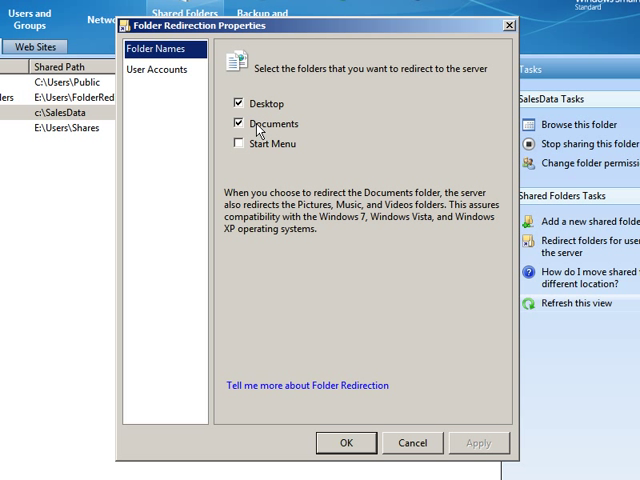
{"action": "mouse_move", "coordinate": [183, 88]}
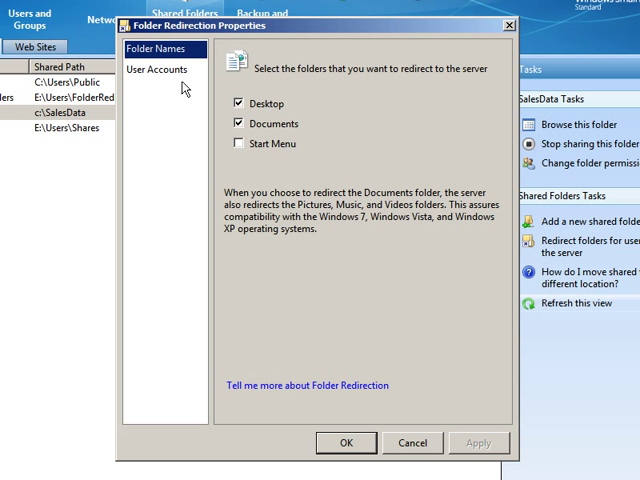
Step: Check the User Accounts page, where four of eight users get folder redirection
{"action": "left_click", "coordinate": [159, 69]}
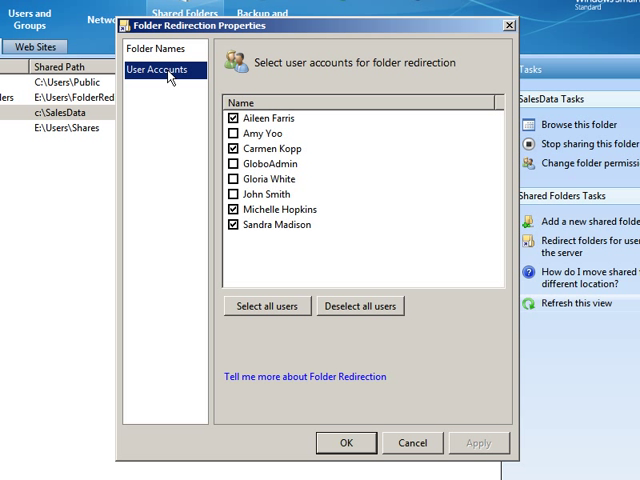
{"action": "mouse_move", "coordinate": [259, 126]}
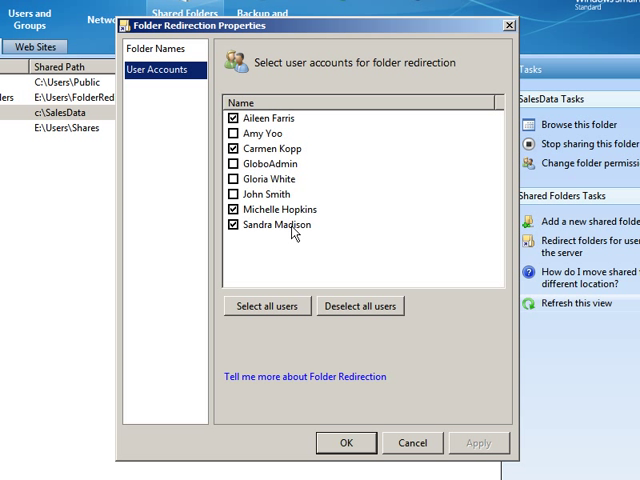
{"action": "mouse_move", "coordinate": [287, 250]}
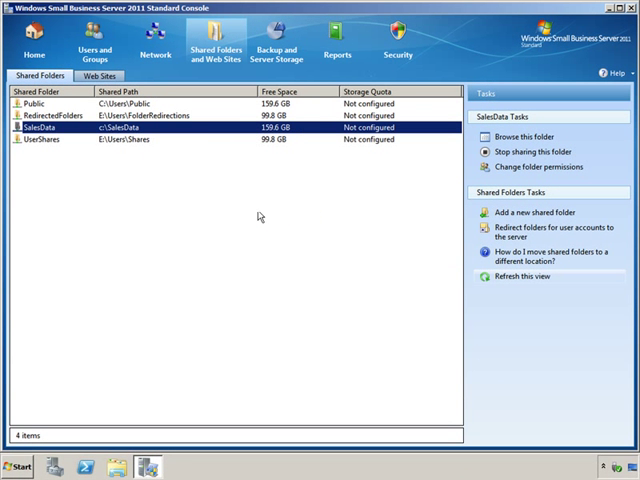
{"action": "left_click", "coordinate": [96, 30]}
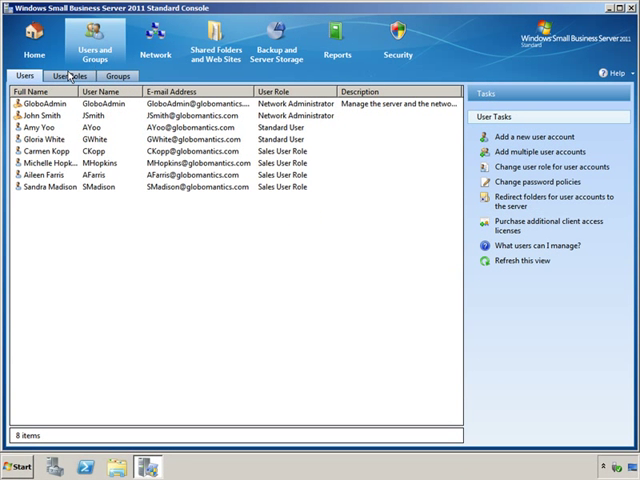
{"action": "mouse_move", "coordinate": [47, 172]}
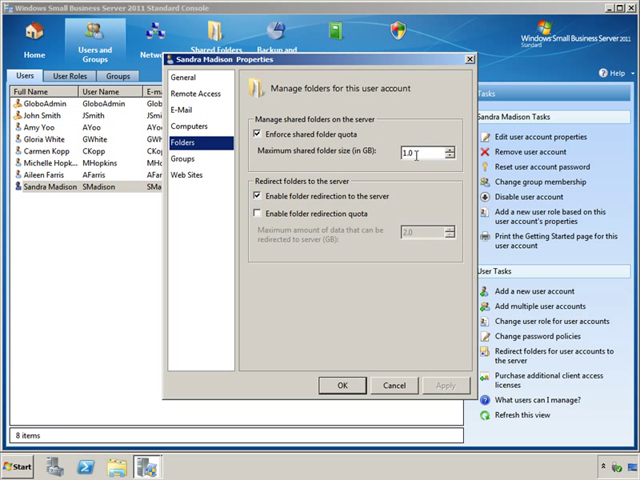
{"action": "left_click", "coordinate": [255, 214]}
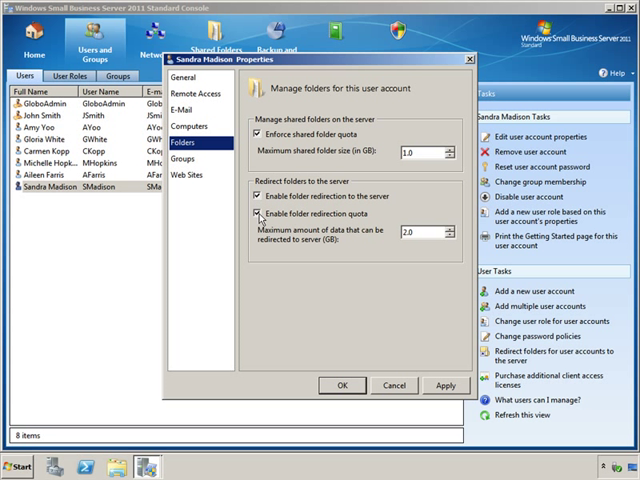
{"action": "left_click", "coordinate": [258, 214]}
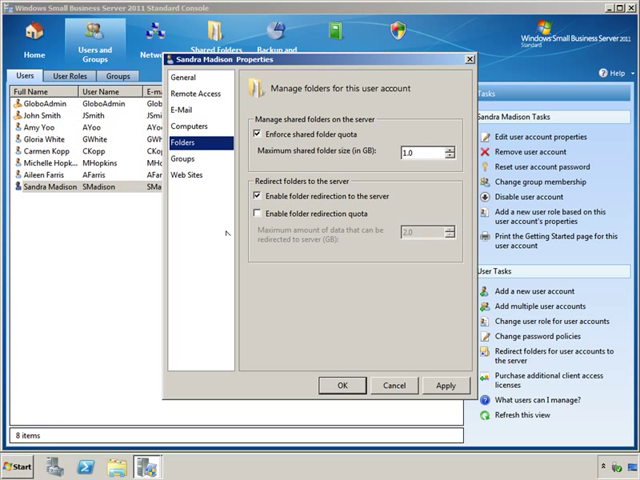
{"action": "left_click", "coordinate": [395, 385]}
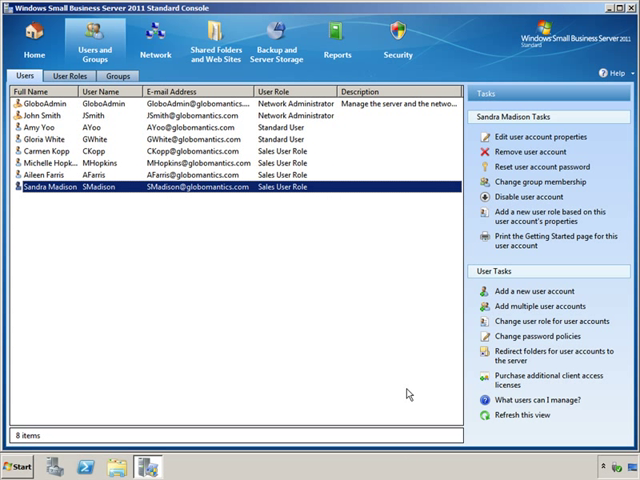
Step: View the disk quota settings for Local Disk (C:) from the Computer window
{"action": "left_click", "coordinate": [15, 466]}
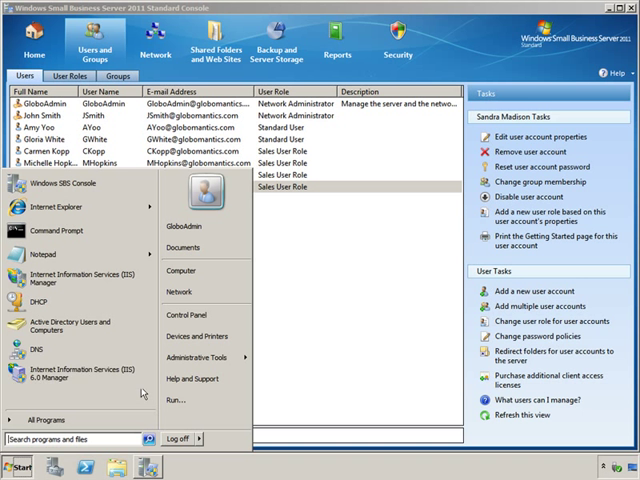
{"action": "left_click", "coordinate": [181, 270]}
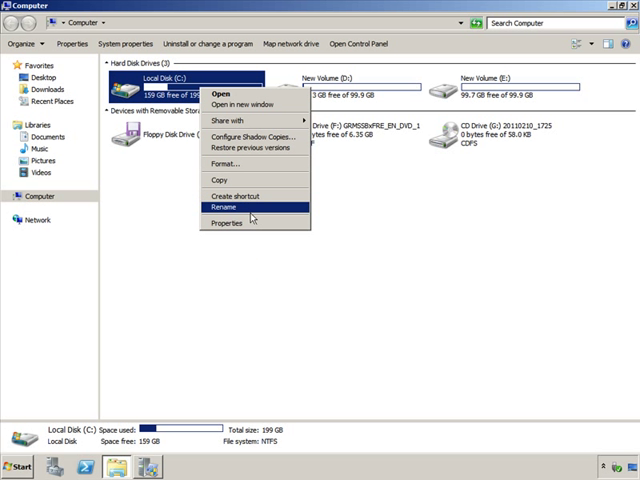
{"action": "left_click", "coordinate": [229, 224]}
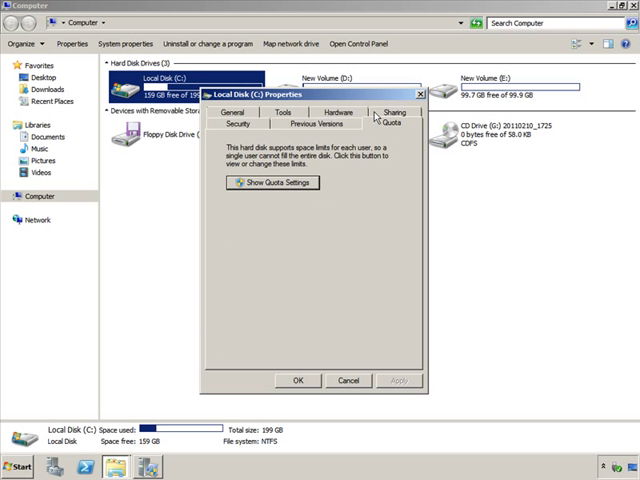
{"action": "mouse_move", "coordinate": [277, 184]}
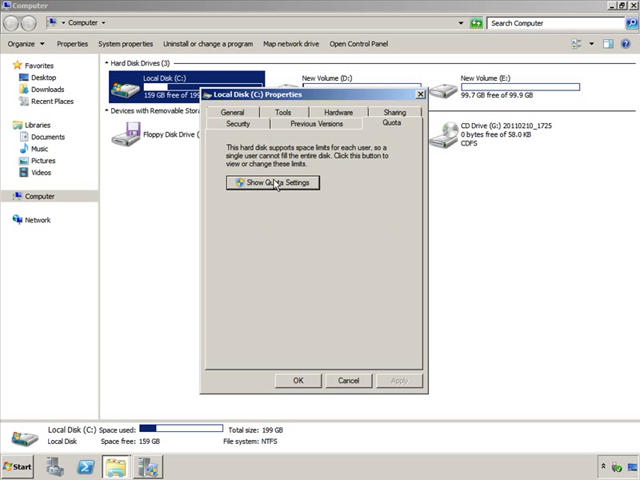
{"action": "left_click", "coordinate": [274, 182]}
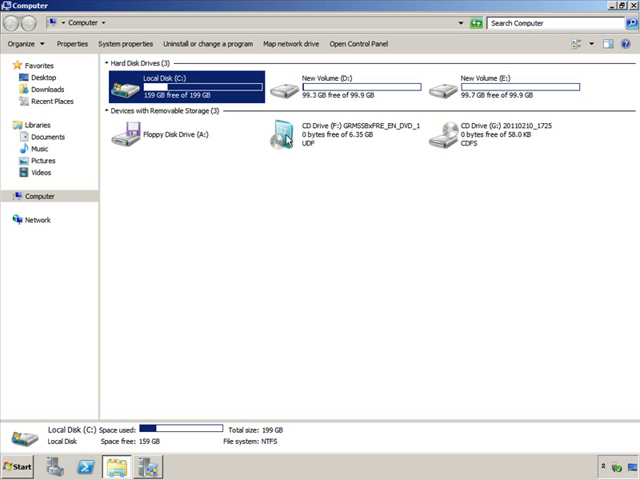
Step: Enable quota management on New Volume (D:), leaving Deny disk space unchecked
{"action": "right_click", "coordinate": [340, 85]}
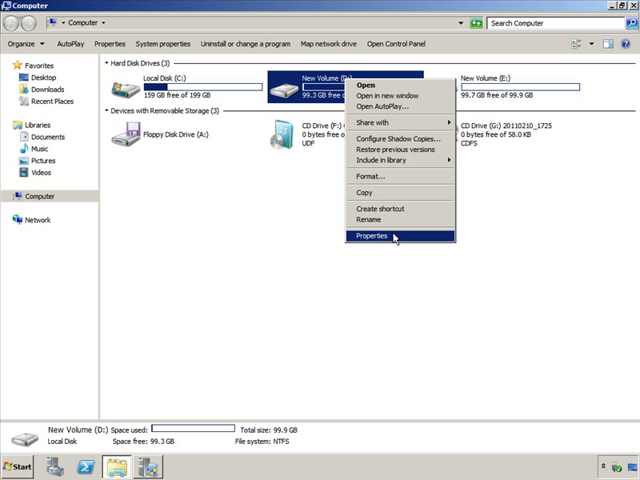
{"action": "left_click", "coordinate": [368, 236]}
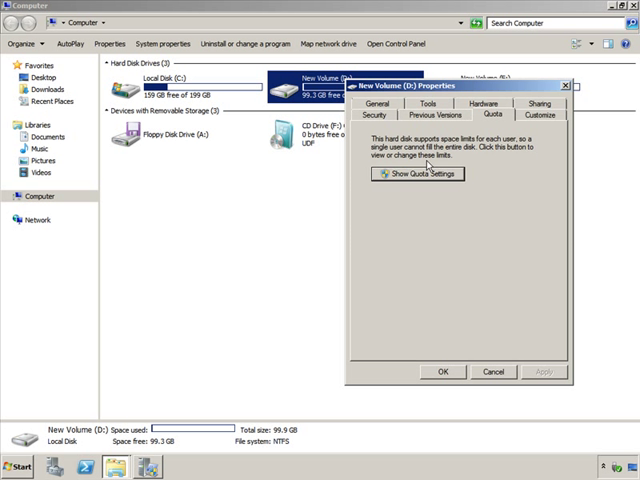
{"action": "left_click", "coordinate": [418, 173]}
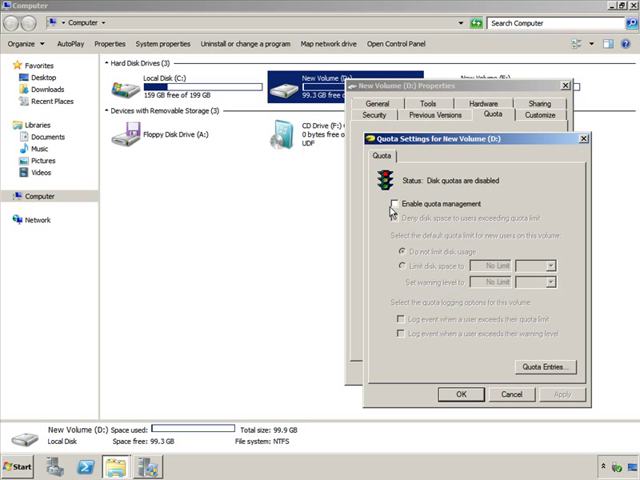
{"action": "left_click", "coordinate": [393, 201]}
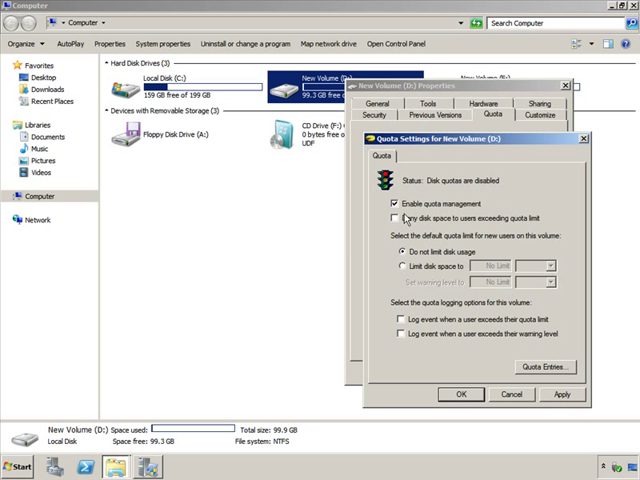
{"action": "left_click", "coordinate": [396, 218]}
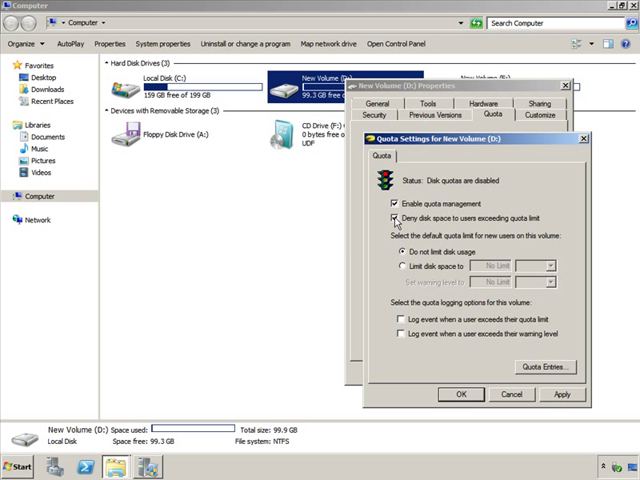
{"action": "left_click", "coordinate": [392, 219]}
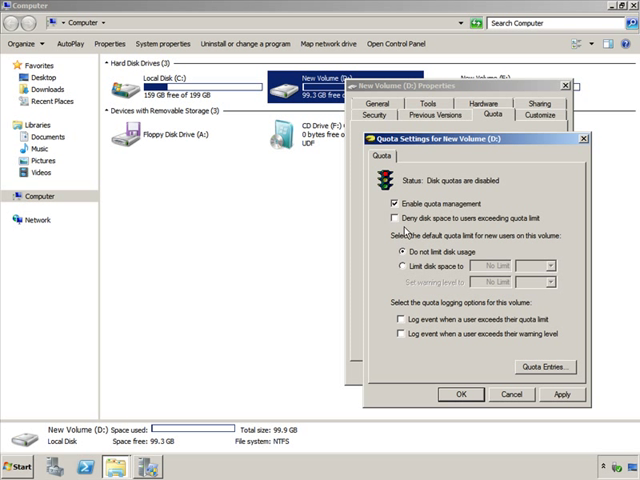
{"action": "mouse_move", "coordinate": [422, 321]}
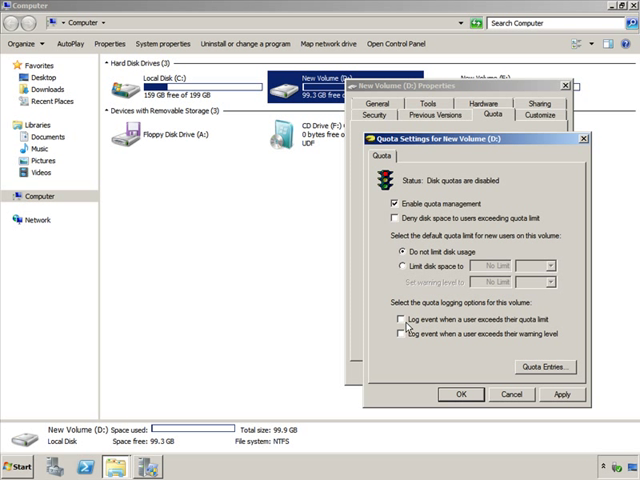
{"action": "mouse_move", "coordinate": [432, 336]}
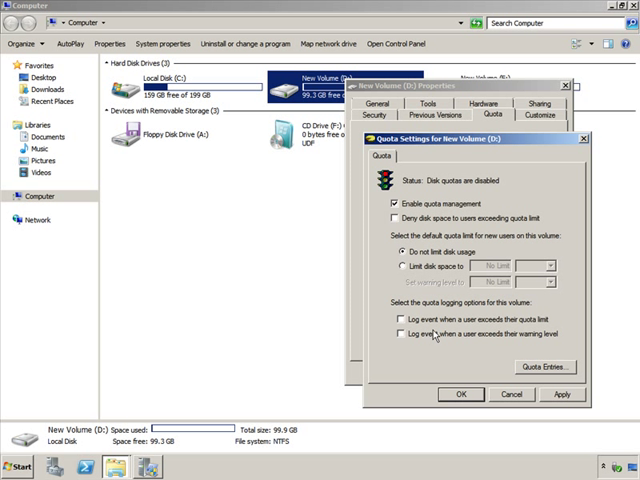
{"action": "mouse_move", "coordinate": [401, 227]}
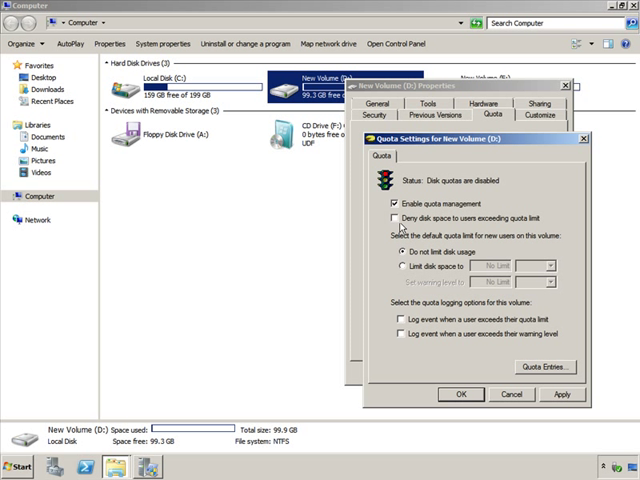
Step: Deny space over quota on D:, with a 1 GB limit and 900 MB warning level
{"action": "left_click", "coordinate": [392, 218]}
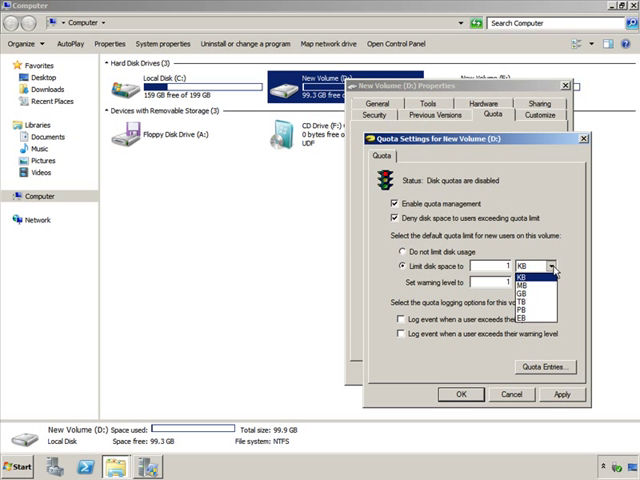
{"action": "left_click", "coordinate": [522, 277]}
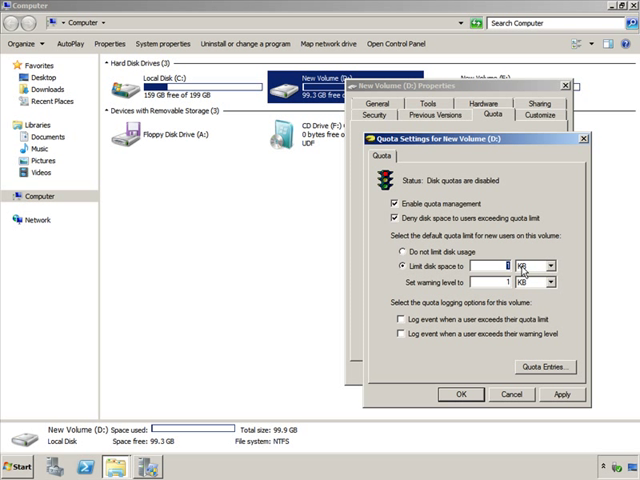
{"action": "left_click", "coordinate": [539, 265]}
{"action": "type", "text": "5"}
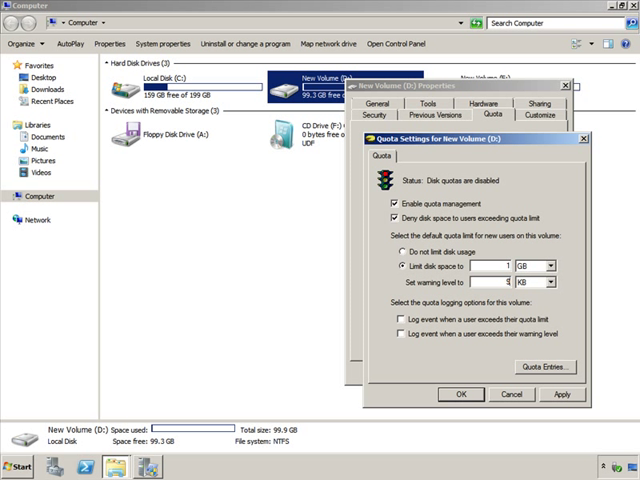
{"action": "left_click", "coordinate": [562, 282]}
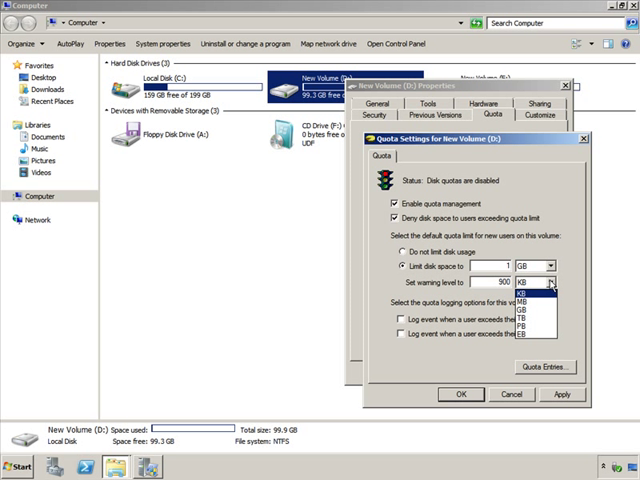
{"action": "left_click", "coordinate": [520, 299]}
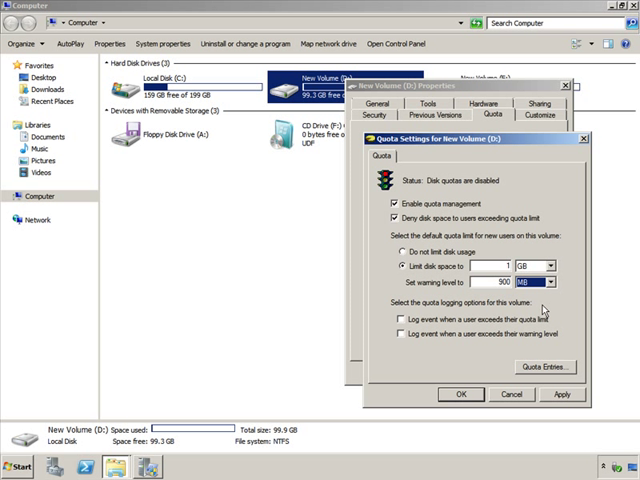
{"action": "mouse_move", "coordinate": [331, 85]}
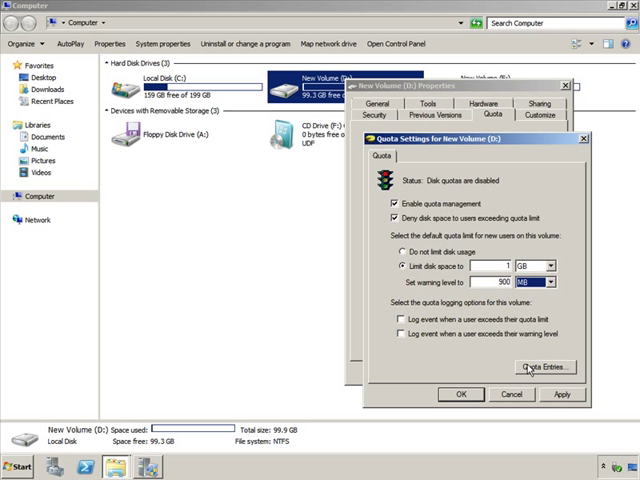
{"action": "left_click", "coordinate": [538, 367]}
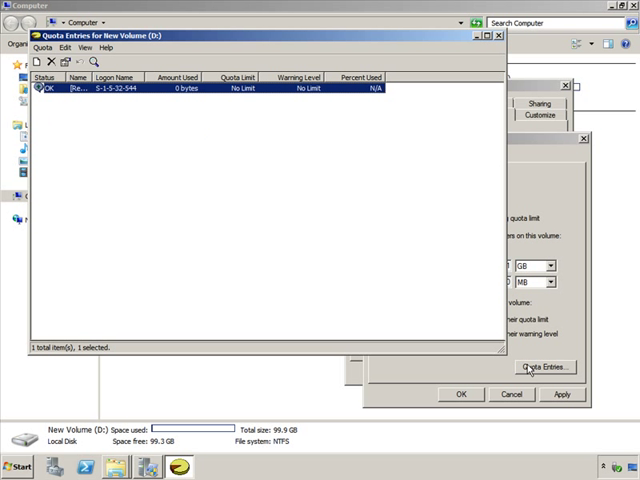
{"action": "mouse_move", "coordinate": [90, 122]}
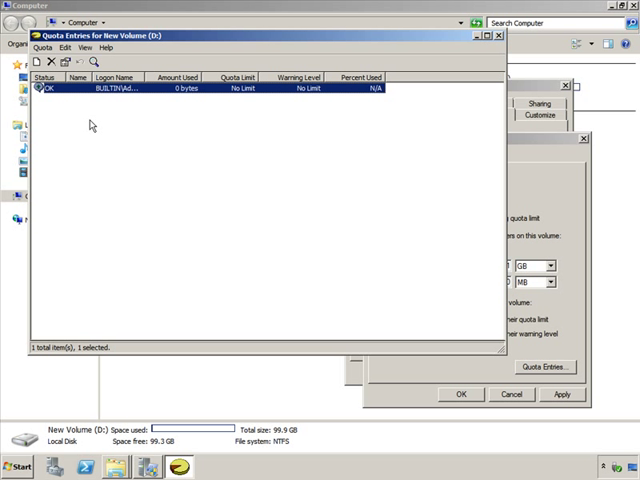
{"action": "mouse_move", "coordinate": [224, 172]}
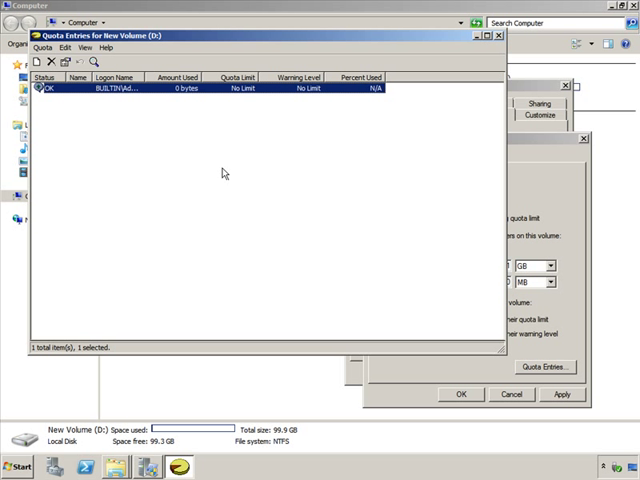
{"action": "mouse_move", "coordinate": [496, 74]}
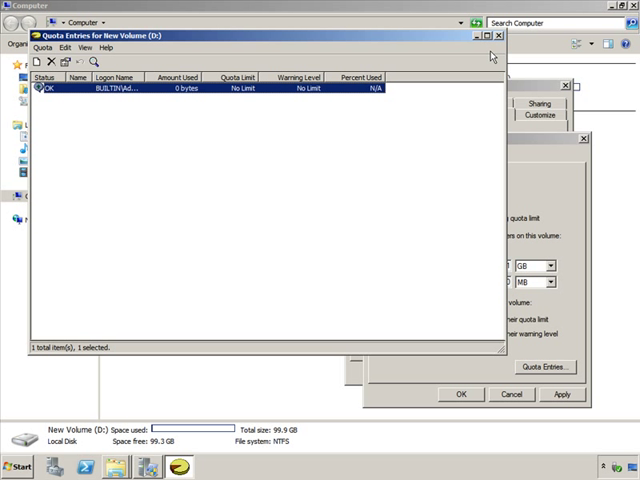
Step: Close the Quota Entries list showing one BUILTIN Administrators entry with no limit
{"action": "left_click", "coordinate": [498, 35]}
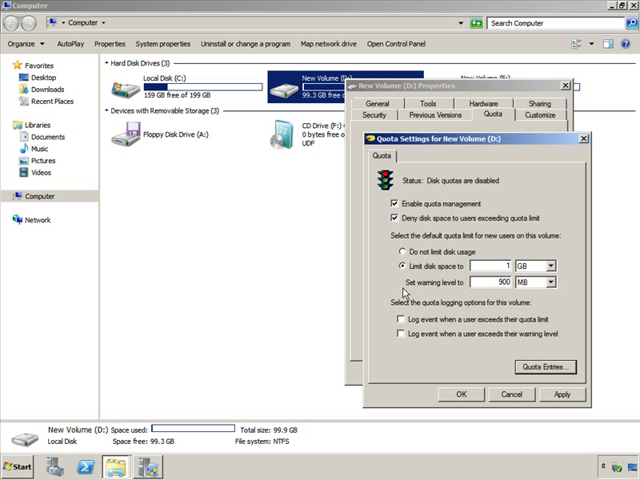
{"action": "mouse_move", "coordinate": [499, 348]}
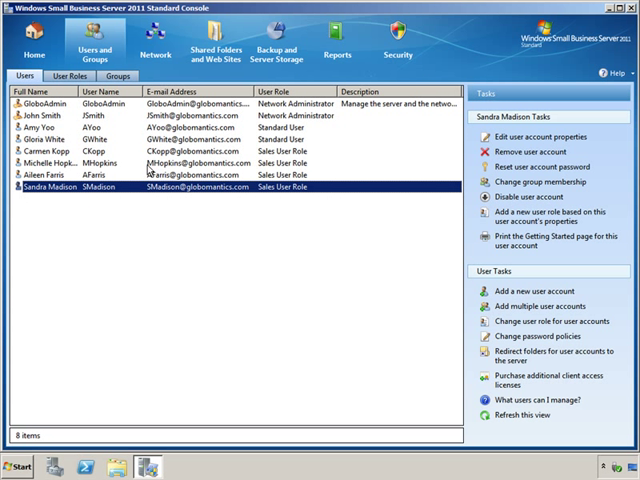
{"action": "mouse_move", "coordinate": [150, 235]}
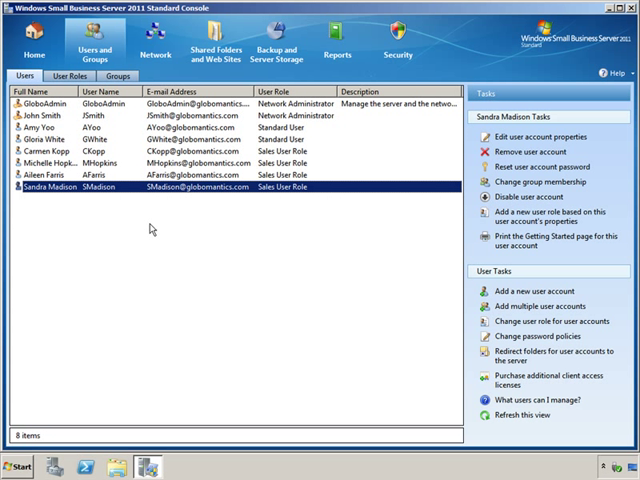
Step: Review Sales User Role folder settings: 1 GB quota with redirection enabled
{"action": "left_click", "coordinate": [538, 136]}
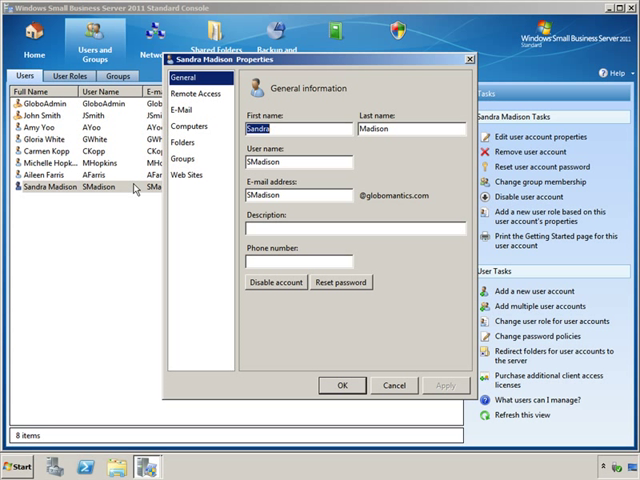
{"action": "mouse_move", "coordinate": [310, 344]}
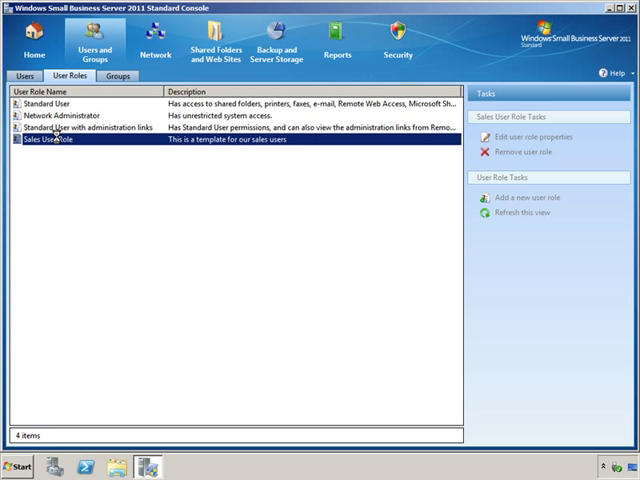
{"action": "left_click", "coordinate": [529, 136]}
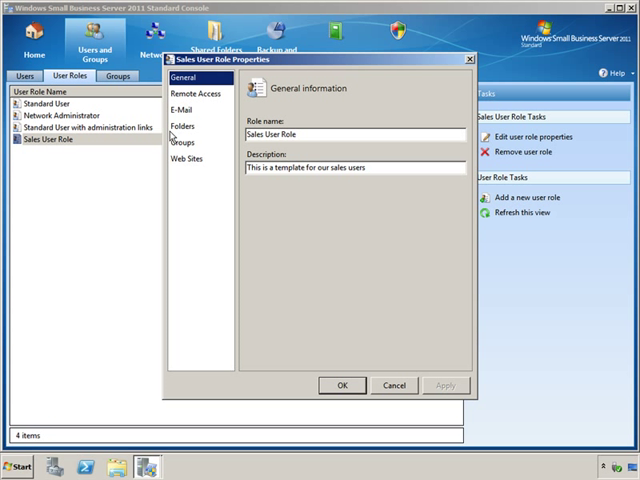
{"action": "left_click", "coordinate": [187, 126]}
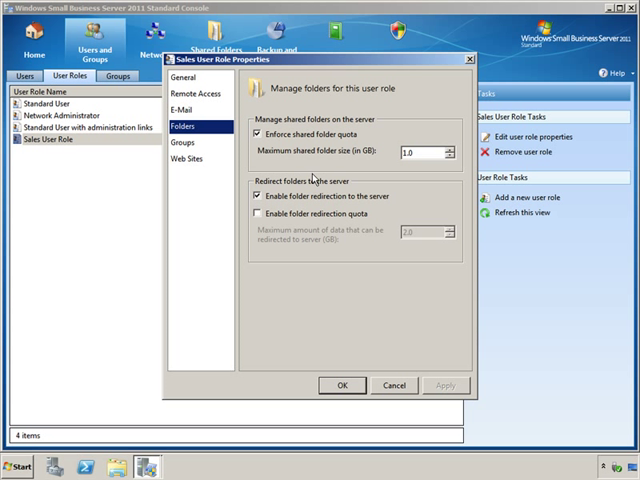
{"action": "mouse_move", "coordinate": [369, 192]}
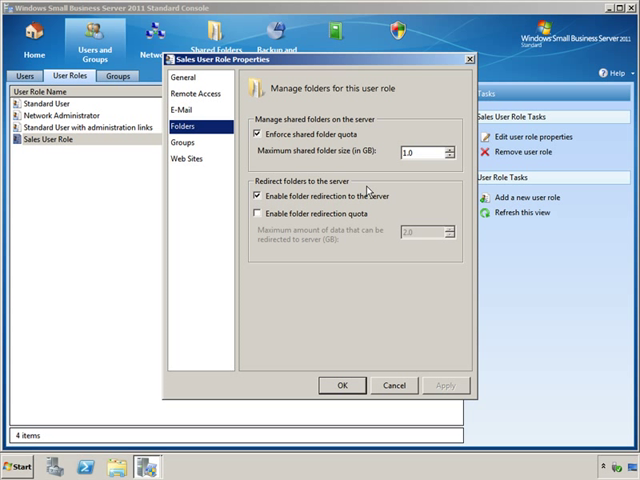
{"action": "mouse_move", "coordinate": [384, 304]}
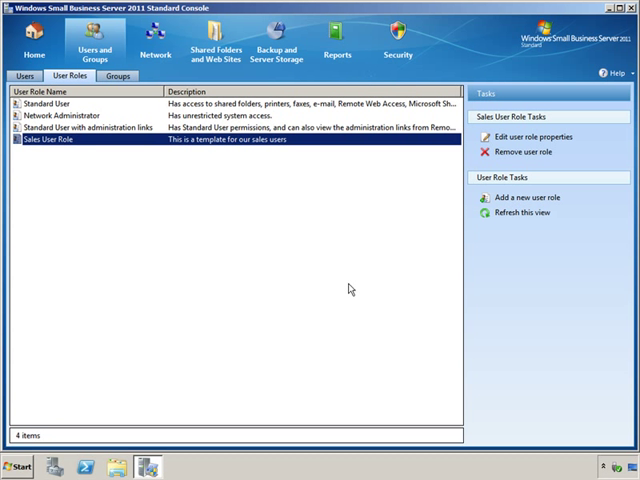
{"action": "left_click", "coordinate": [18, 466]}
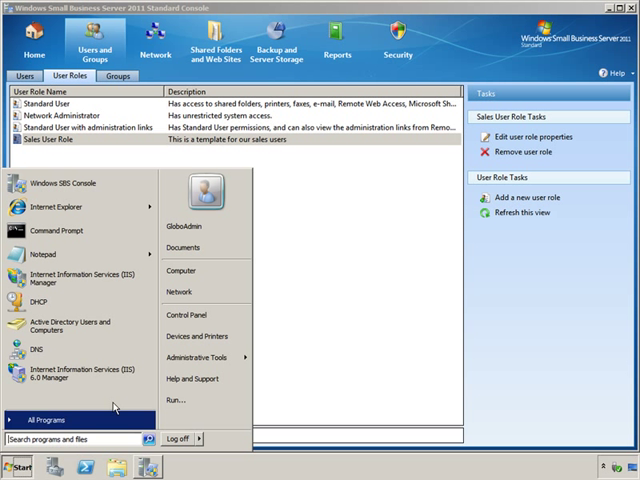
Step: Open the Computer window listing the C:, D: and E: drives
{"action": "left_click", "coordinate": [181, 270]}
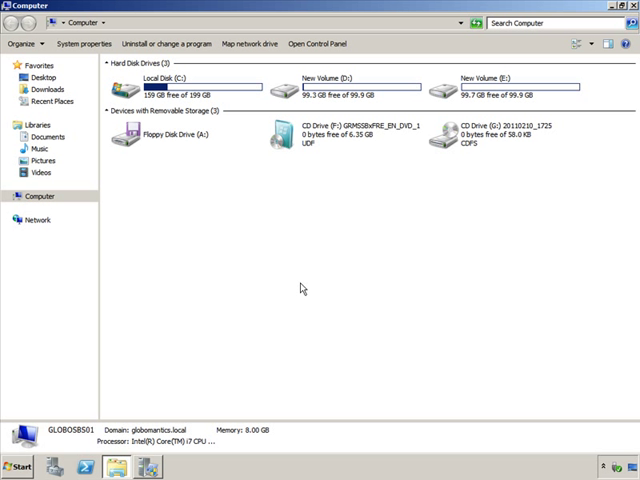
{"action": "mouse_move", "coordinate": [336, 96]}
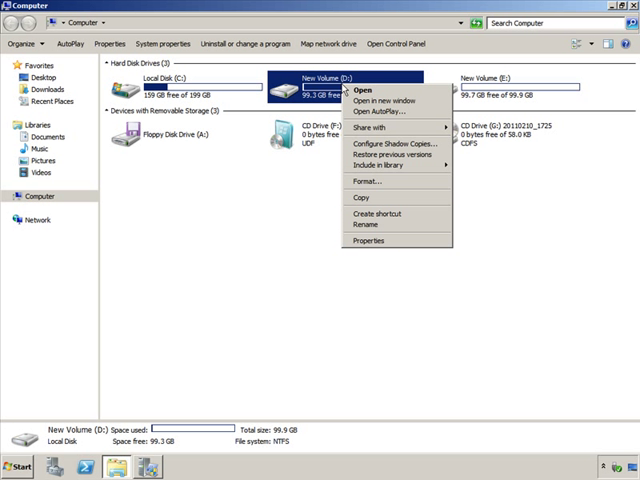
{"action": "mouse_move", "coordinate": [390, 145]}
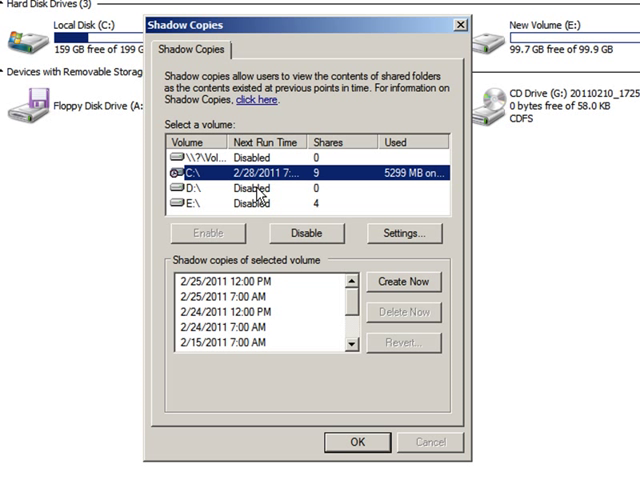
Step: Disable shadow copies on the C: volume, confirming removal of its previous versions
{"action": "left_click", "coordinate": [300, 210]}
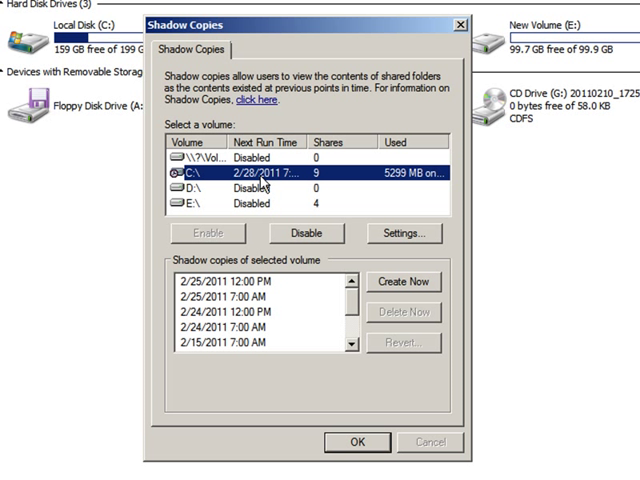
{"action": "left_click", "coordinate": [306, 233]}
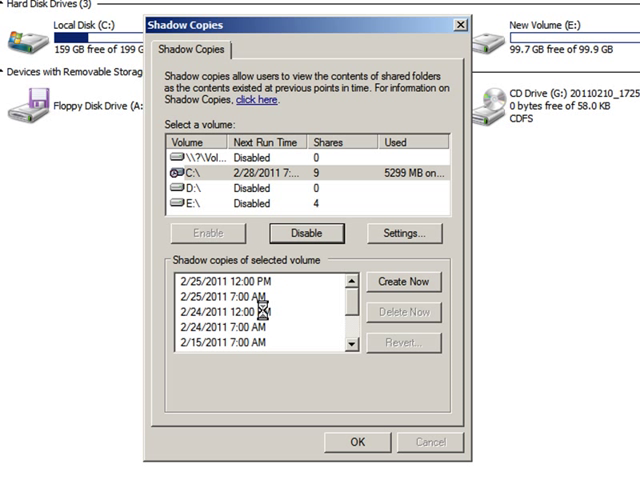
{"action": "left_click", "coordinate": [305, 232]}
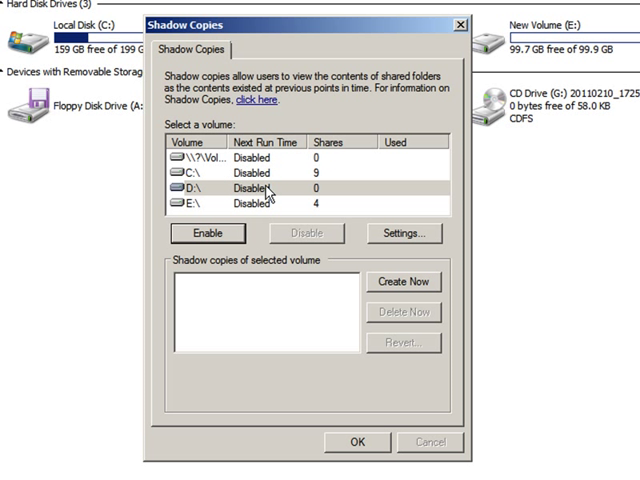
{"action": "left_click", "coordinate": [265, 205]}
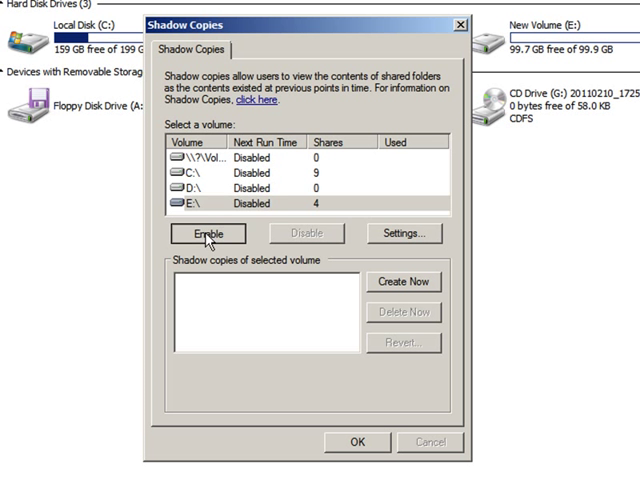
Step: Enable shadow copies on the E: volume, confirm, and open its storage settings
{"action": "left_click", "coordinate": [208, 233]}
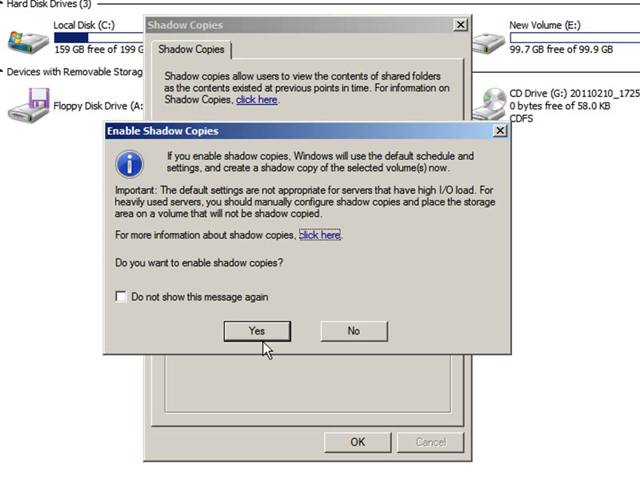
{"action": "left_click", "coordinate": [257, 330]}
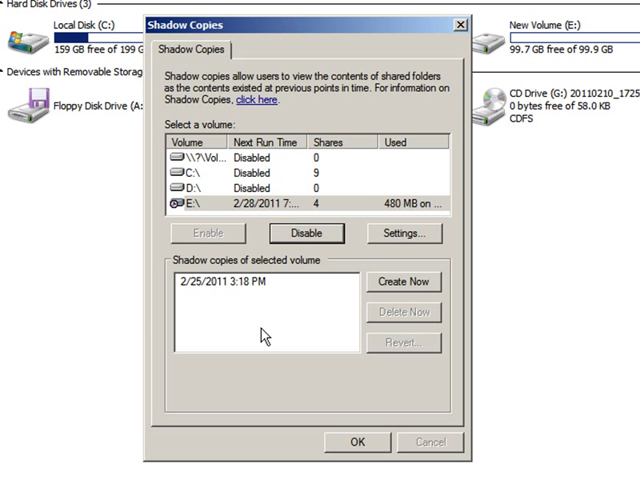
{"action": "left_click", "coordinate": [399, 232]}
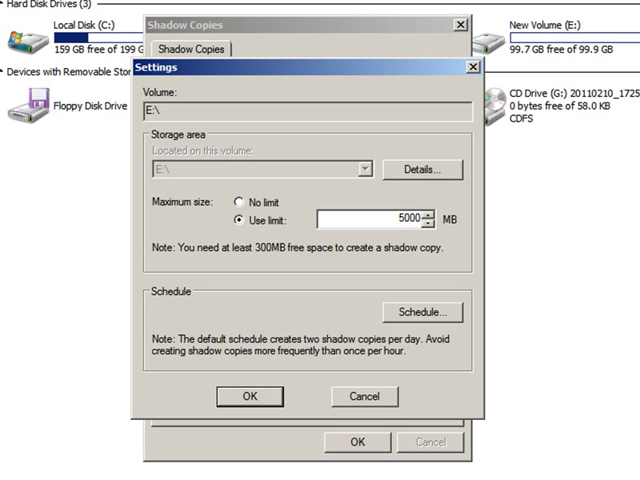
{"action": "left_click", "coordinate": [421, 312]}
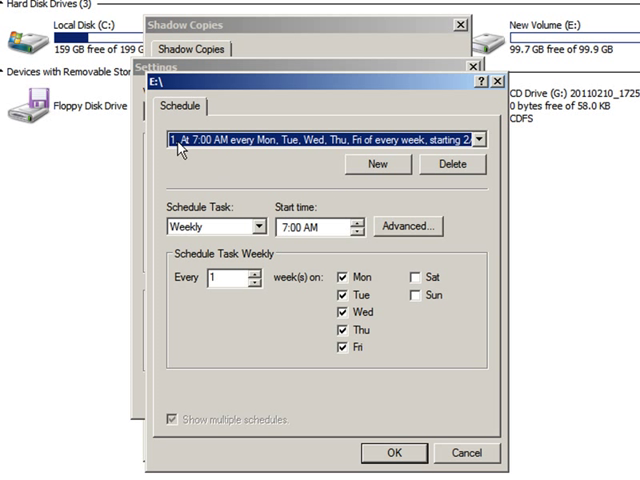
{"action": "mouse_move", "coordinate": [338, 350]}
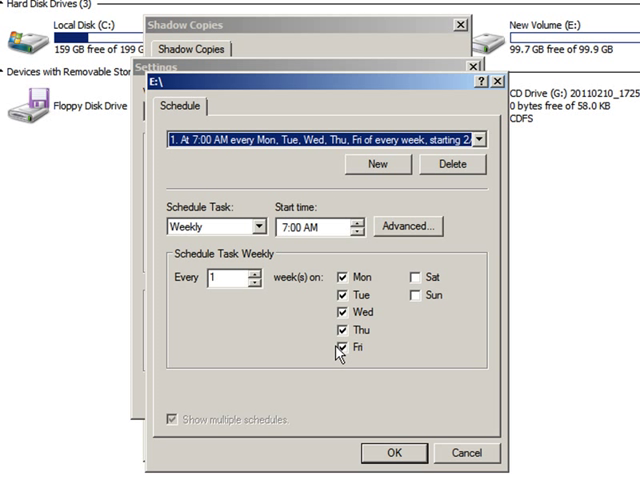
{"action": "mouse_move", "coordinate": [210, 155]}
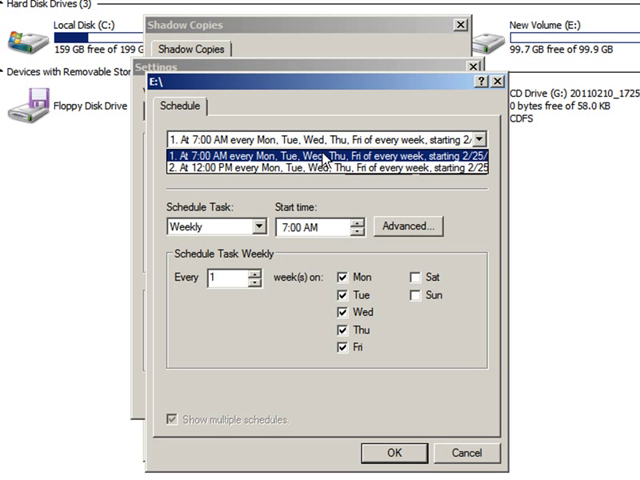
Step: Create a weekly E: shadow copy schedule at 5:00 PM, Monday through Friday
{"action": "left_click", "coordinate": [330, 179]}
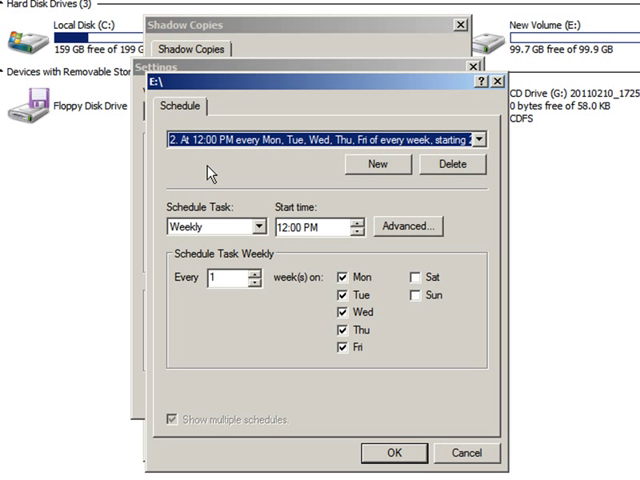
{"action": "mouse_move", "coordinate": [305, 135]}
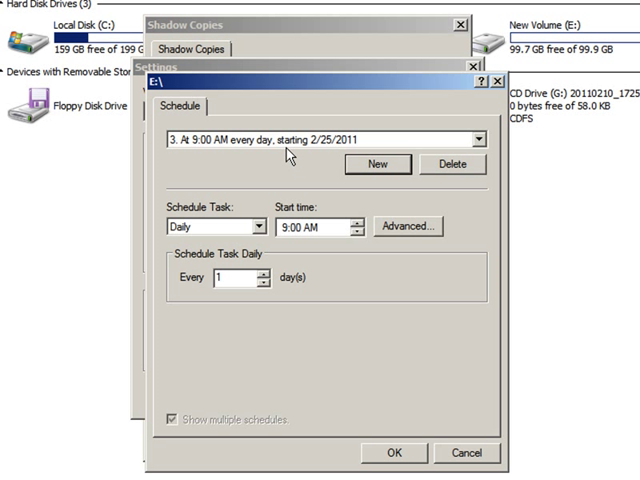
{"action": "left_click", "coordinate": [357, 222]}
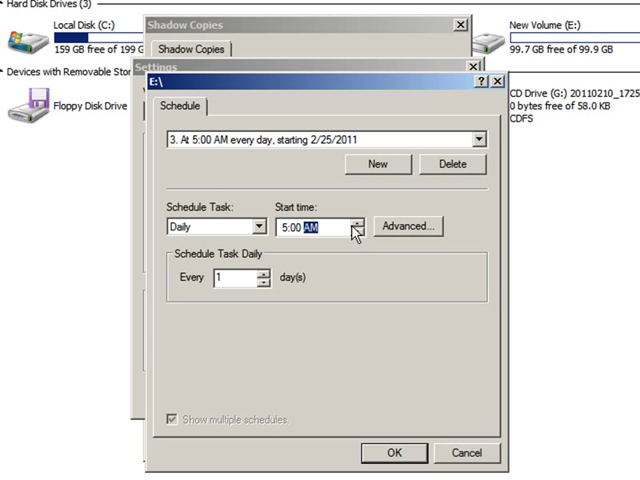
{"action": "left_click", "coordinate": [255, 226]}
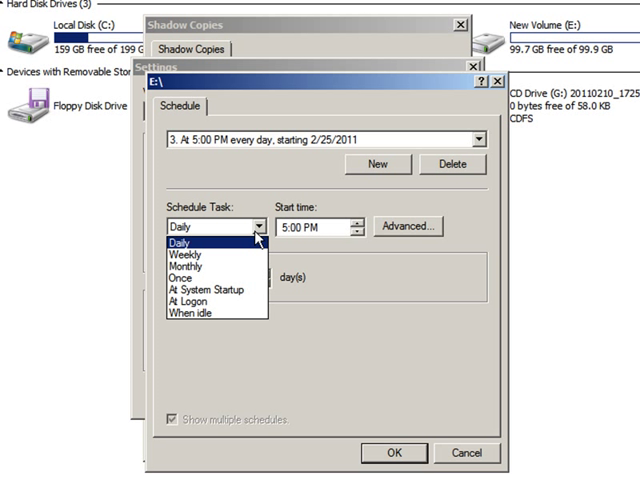
{"action": "left_click", "coordinate": [202, 240]}
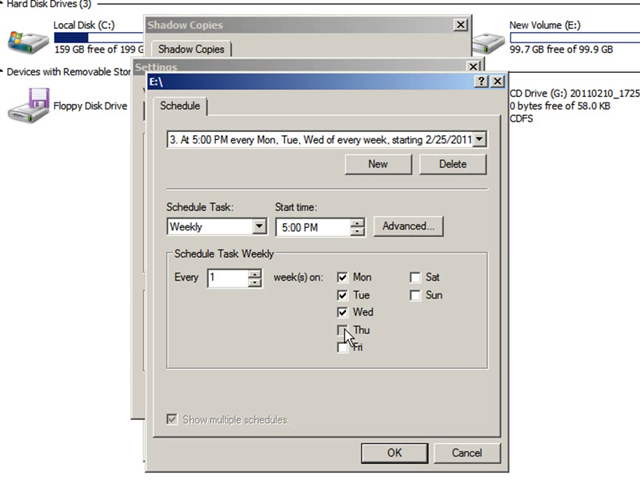
{"action": "left_click", "coordinate": [342, 343]}
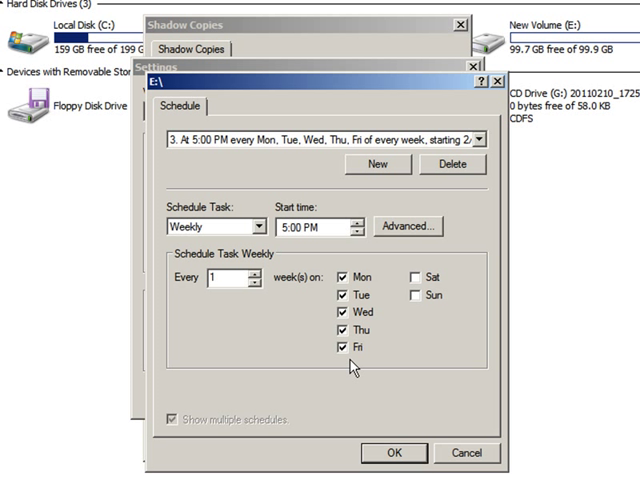